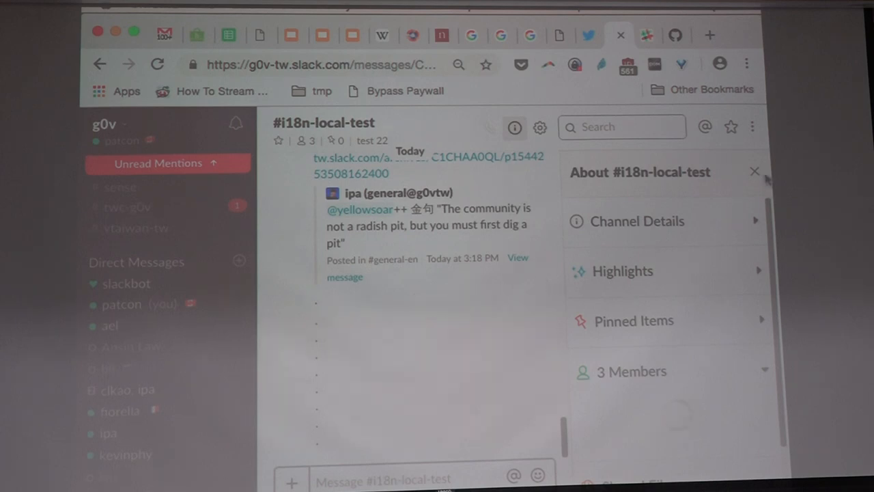
# Close the About #i18n-local-test panel and switch to the #general-en channel
pyautogui.click(754, 171)
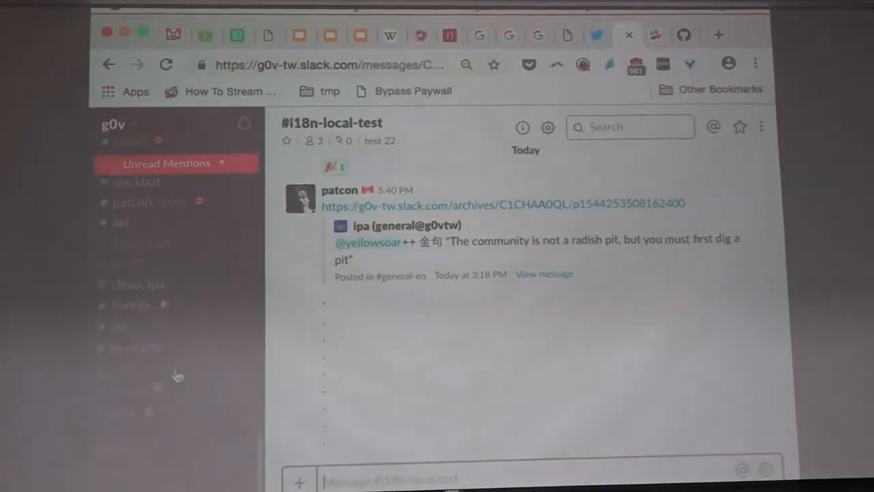
pyautogui.click(155, 237)
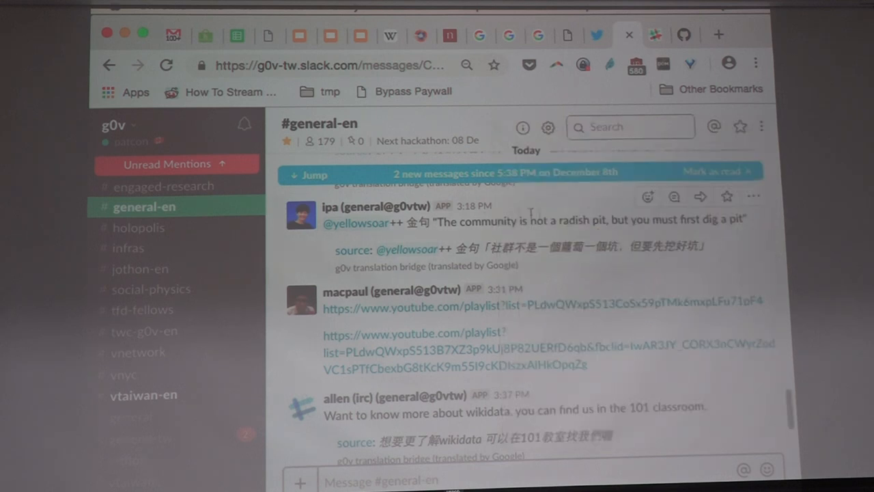
pyautogui.moveTo(646, 197)
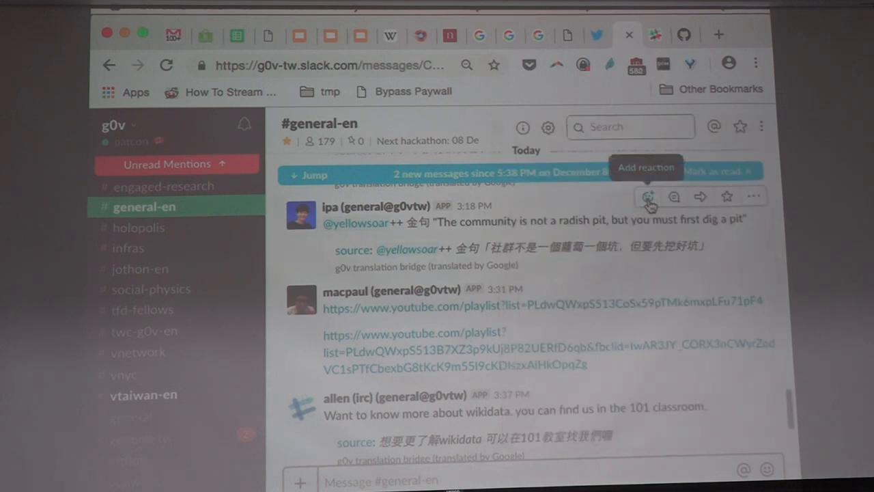
# Add a raised-hands reaction to ipa's translated quote, then remove it from the quote in #general
pyautogui.click(647, 197)
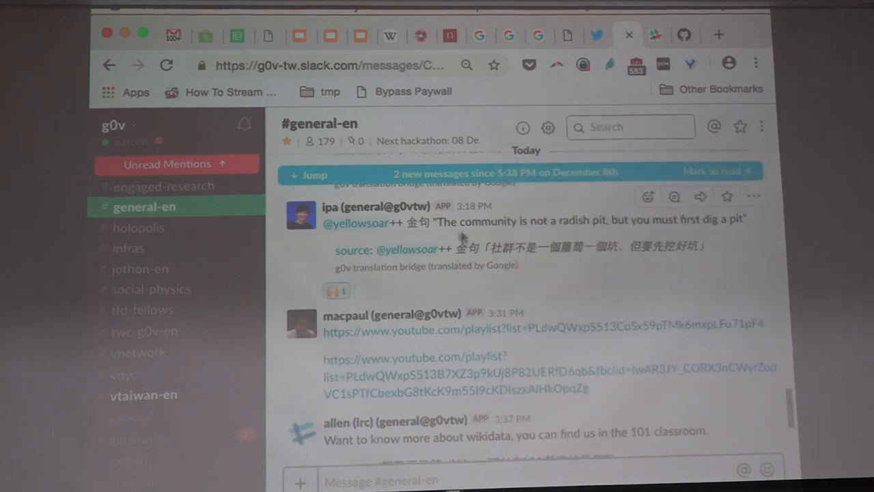
pyautogui.moveTo(352, 250)
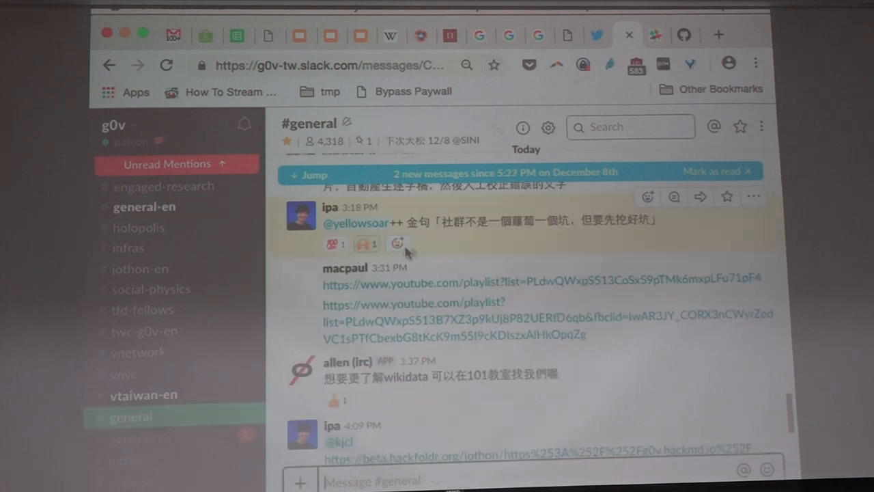
pyautogui.click(366, 244)
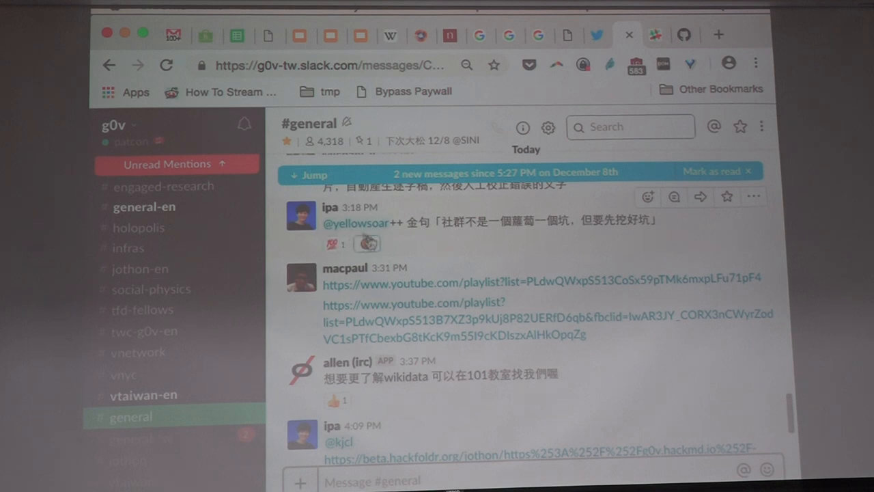
pyautogui.moveTo(261, 265)
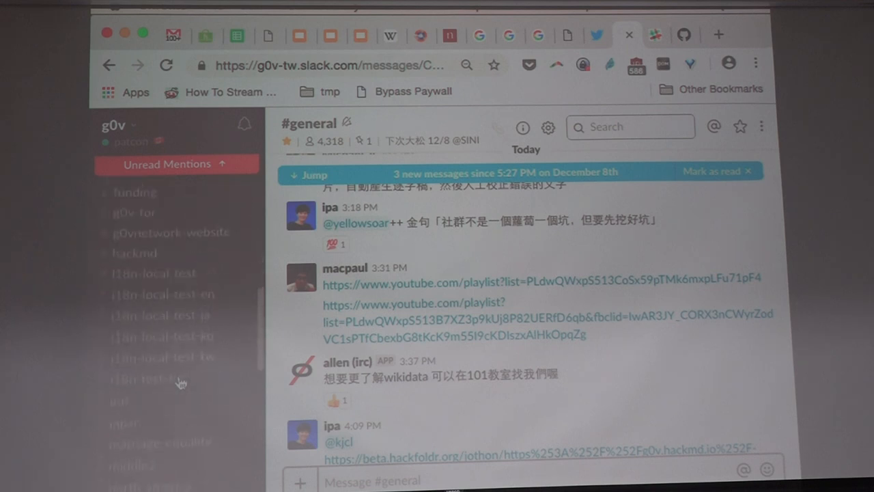
# Post the message 'heyooooo' in #i18n-local-test
pyautogui.click(154, 273)
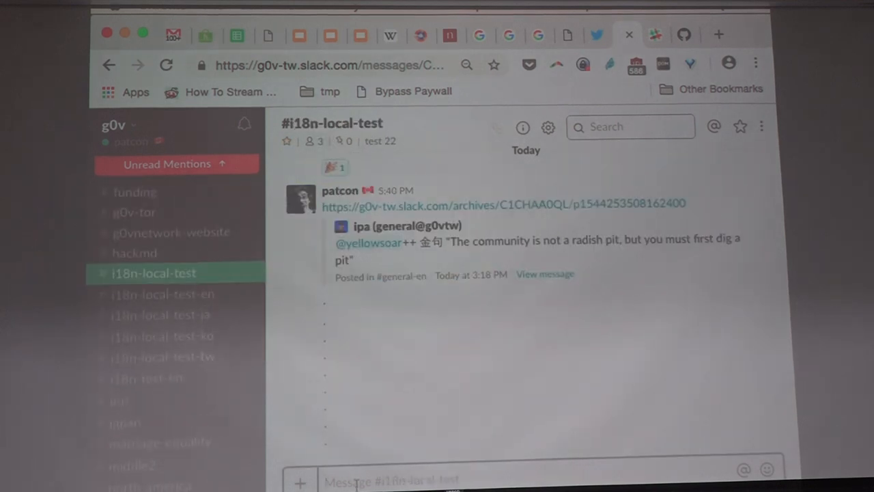
pyautogui.write('heyooooo')
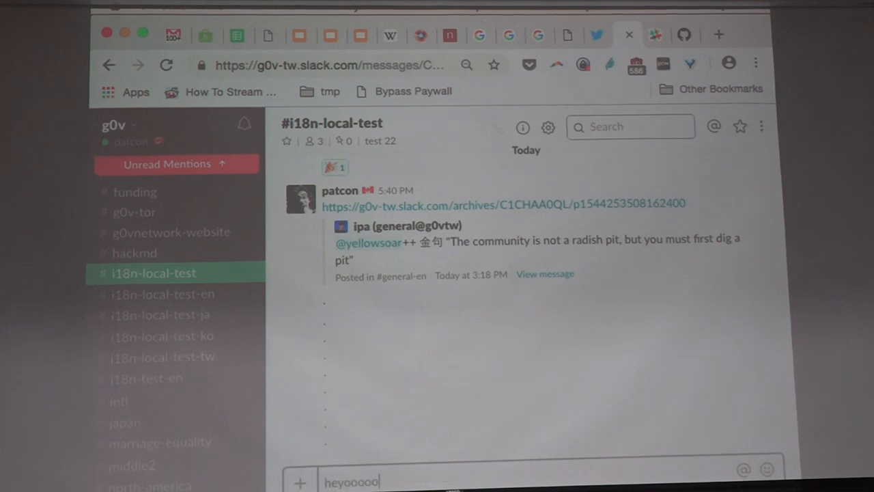
pyautogui.press('enter')
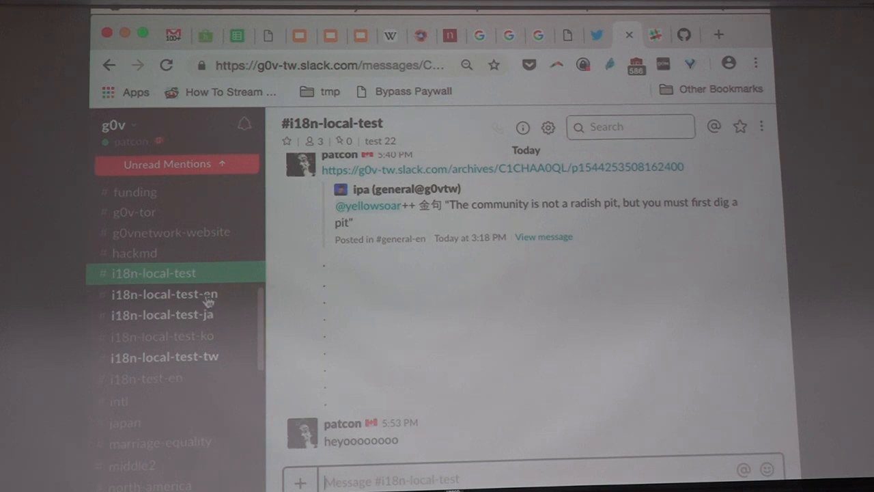
# Check the mirrored greeting in #i18n-local-test-en and #i18n-local-test-ja
pyautogui.click(162, 293)
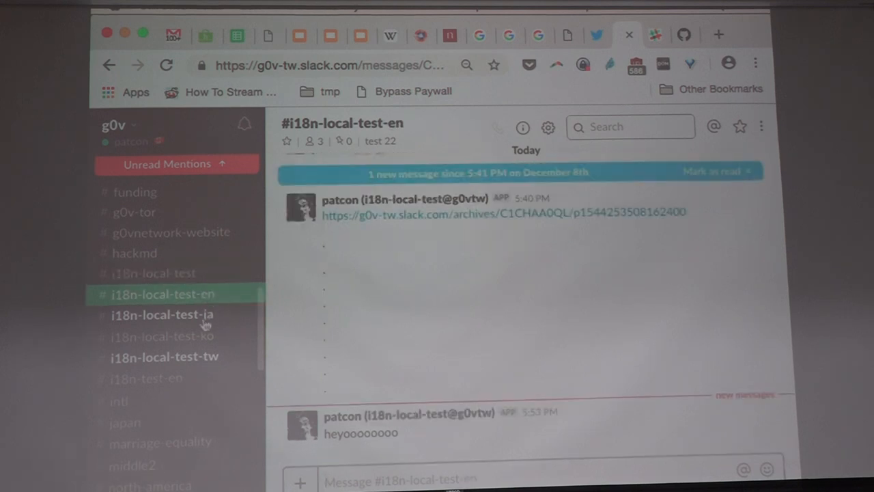
pyautogui.click(162, 315)
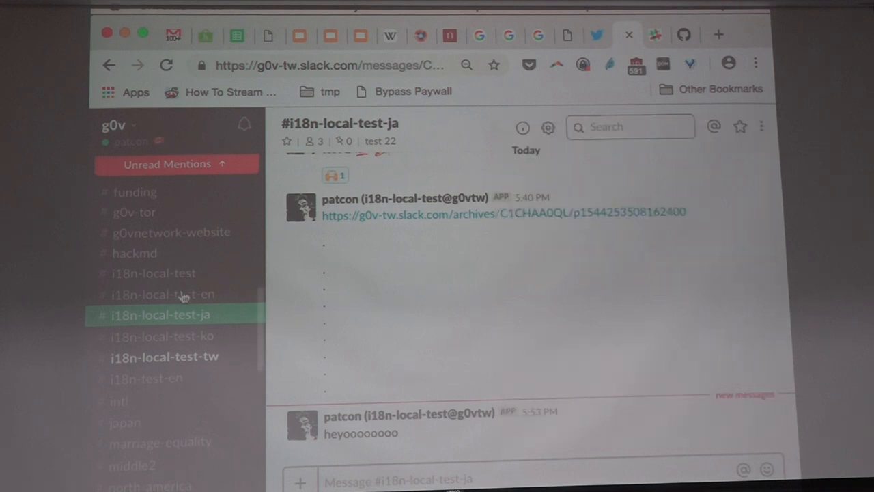
pyautogui.click(162, 294)
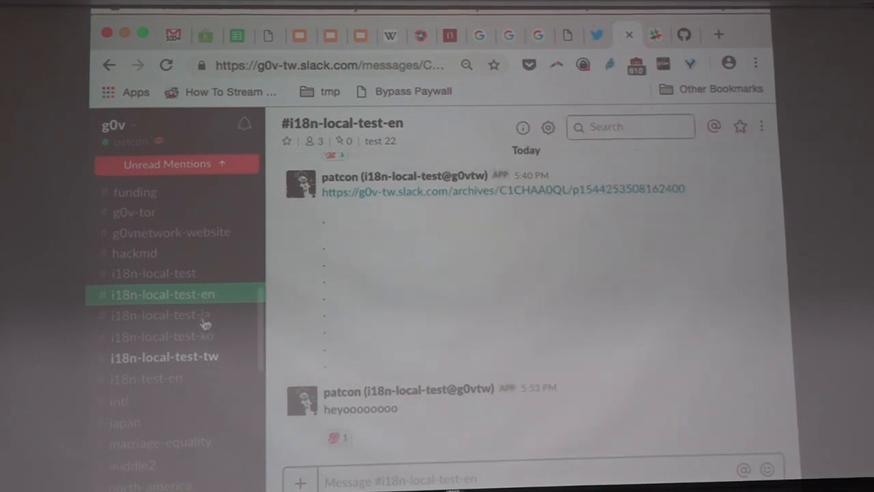
pyautogui.click(160, 315)
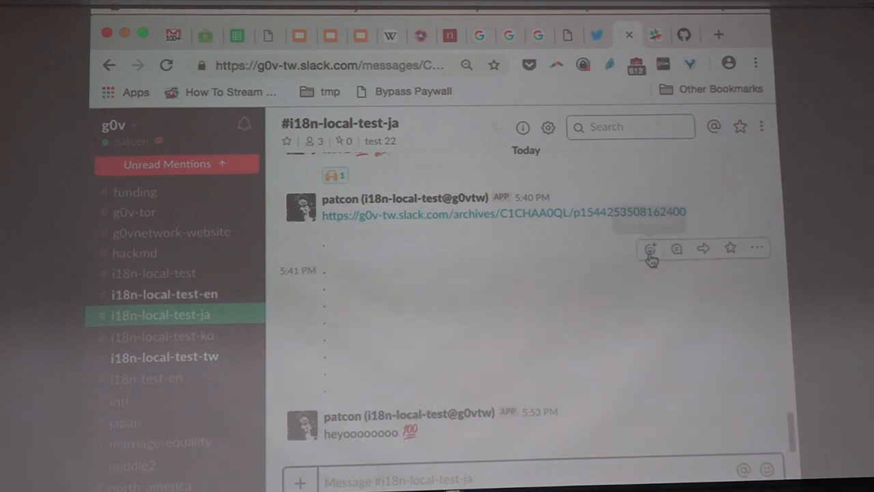
# Add a party popper reaction to the greeting in -ja, then view #i18n-local-test-tw
pyautogui.click(649, 248)
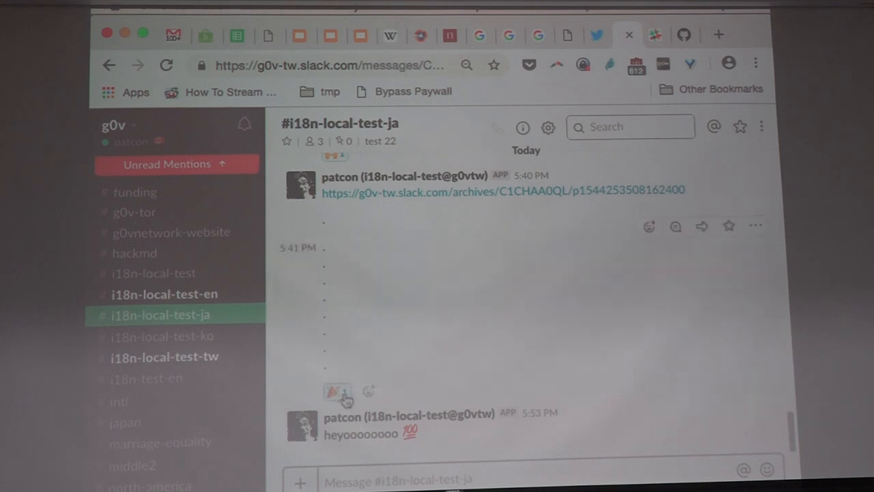
pyautogui.click(368, 391)
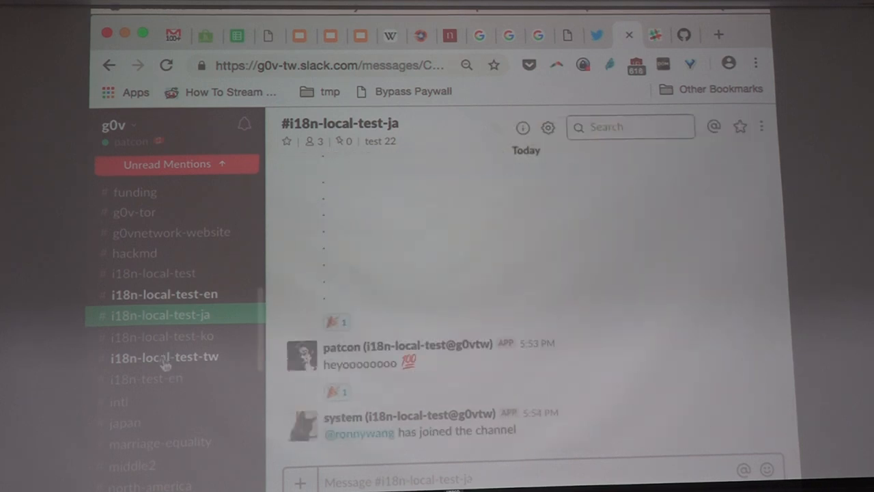
pyautogui.click(164, 357)
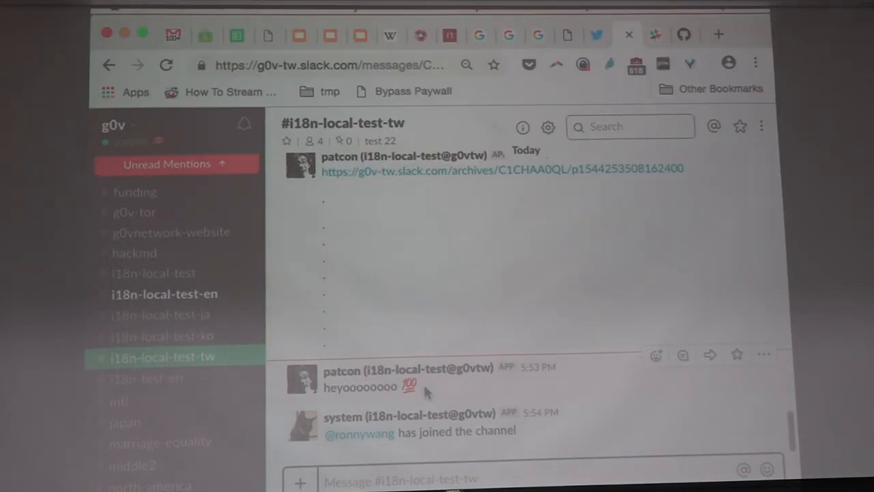
pyautogui.click(162, 335)
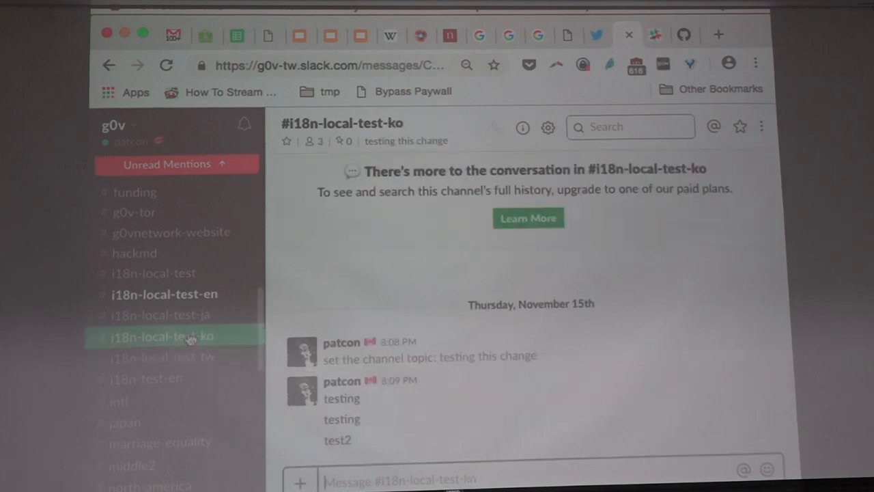
pyautogui.click(160, 315)
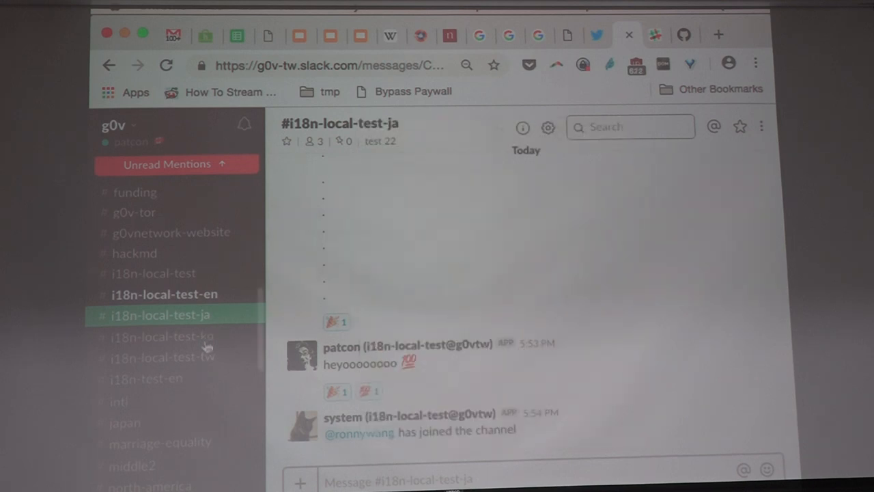
pyautogui.click(162, 357)
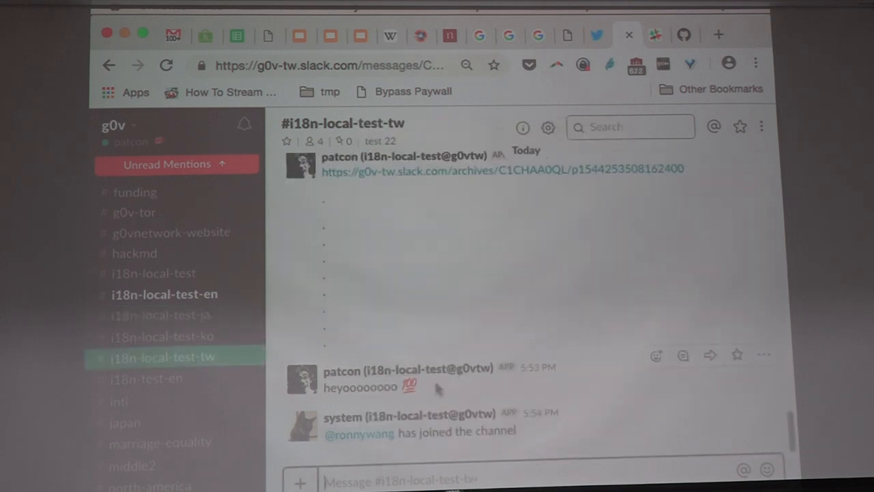
pyautogui.click(164, 294)
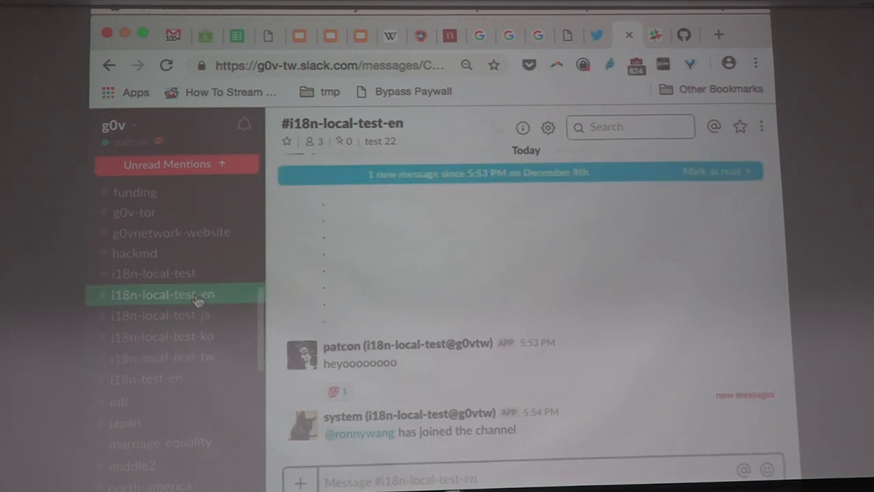
pyautogui.moveTo(198, 343)
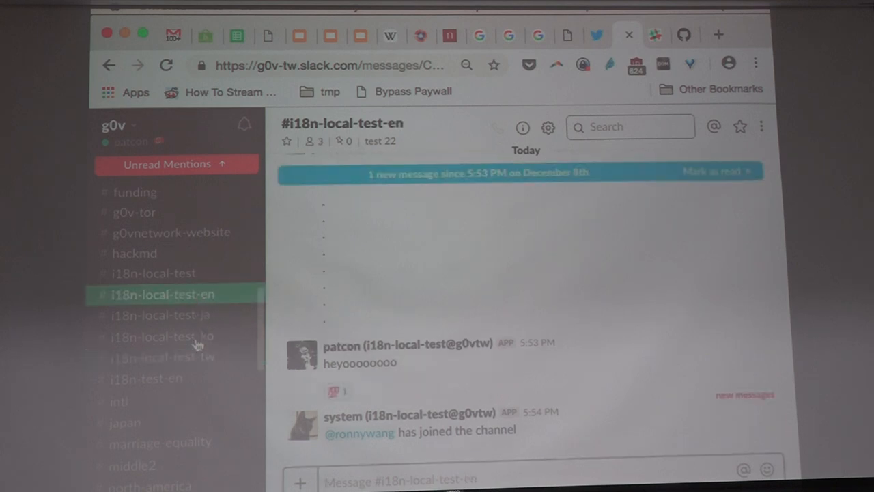
pyautogui.click(160, 315)
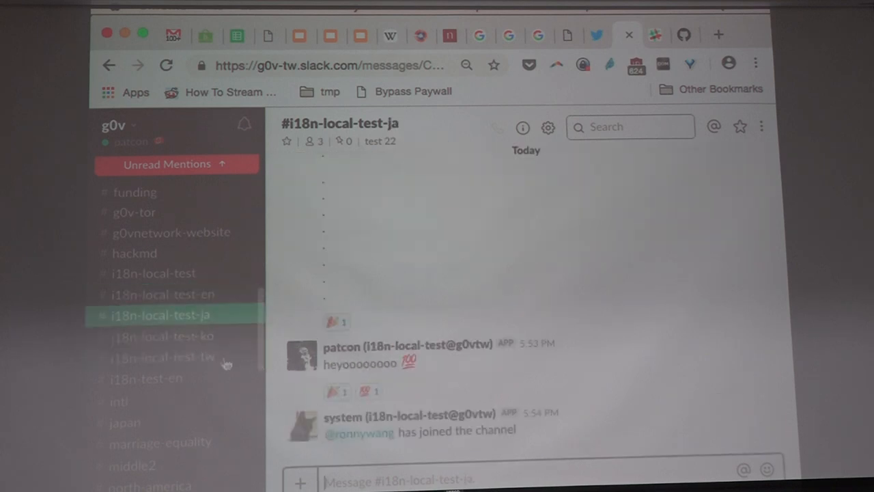
pyautogui.click(160, 357)
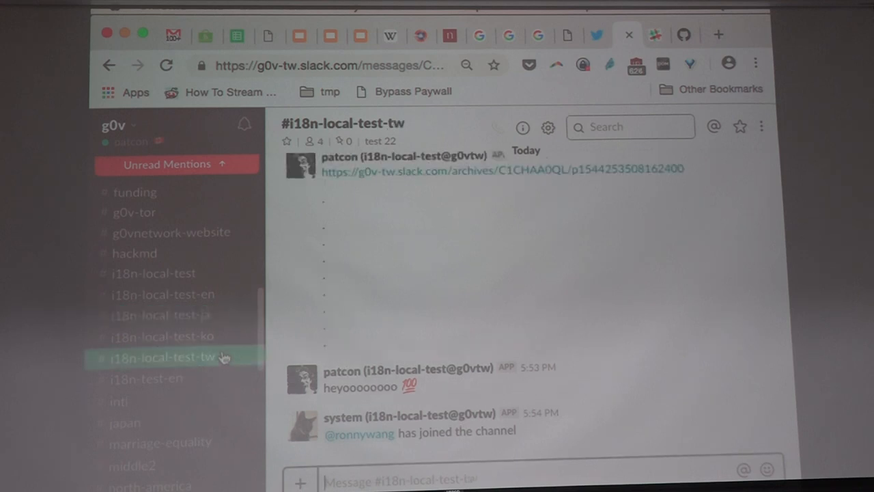
pyautogui.moveTo(420, 395)
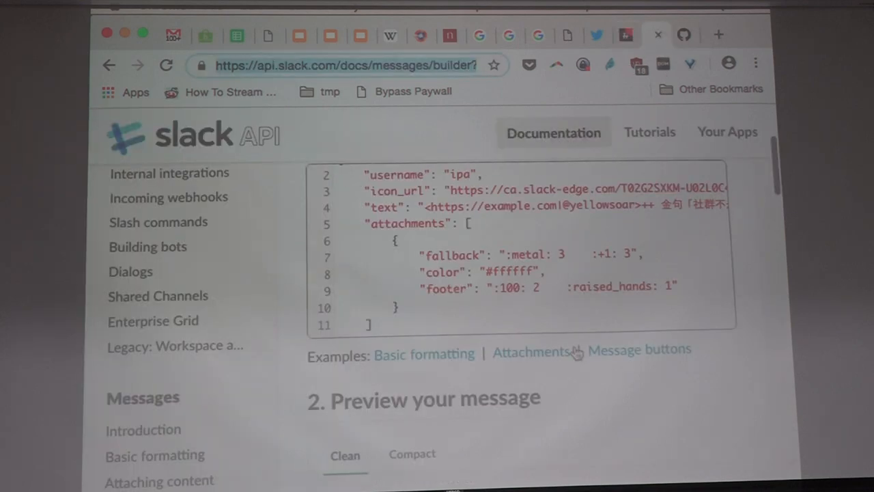
# Scroll Message Builder to the preview of ipa's quote with its 💯 and raised-hands reactions
pyautogui.scroll(-3)
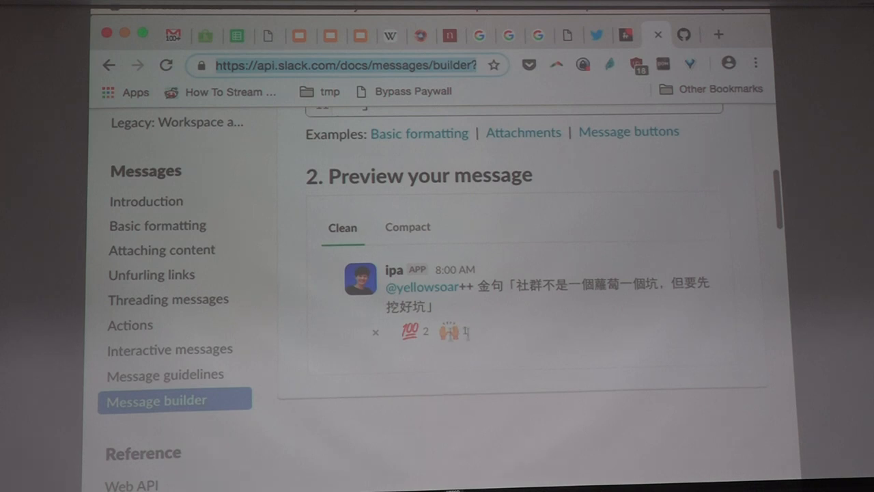
pyautogui.moveTo(496, 333)
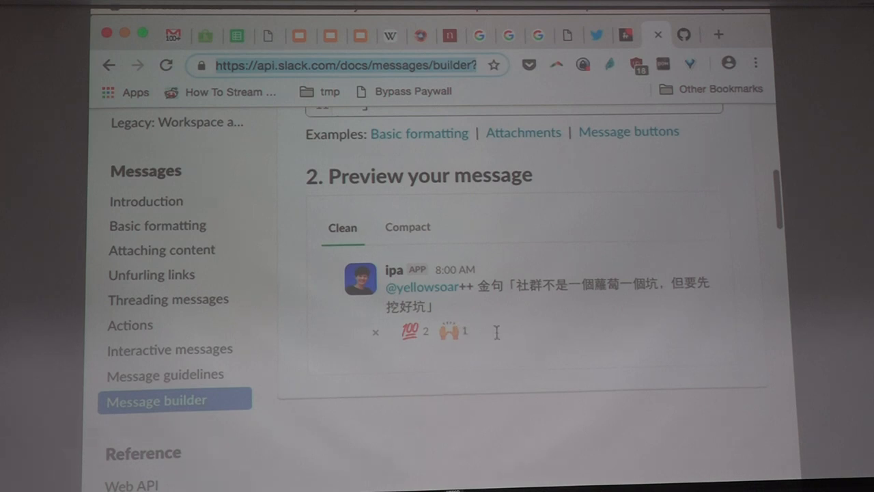